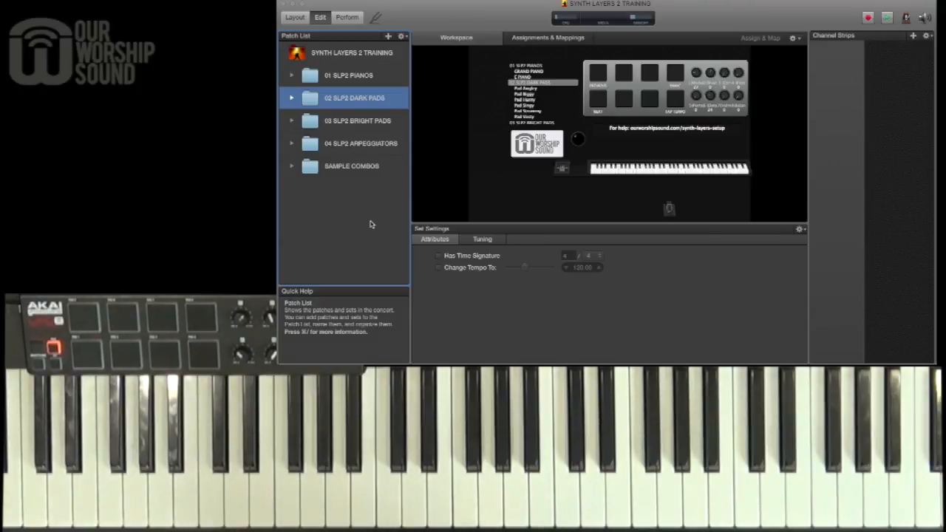
# Switch the Synth Layers 2 Training concert into Layout mode to arrange screen controls.
pyautogui.click(291, 74)
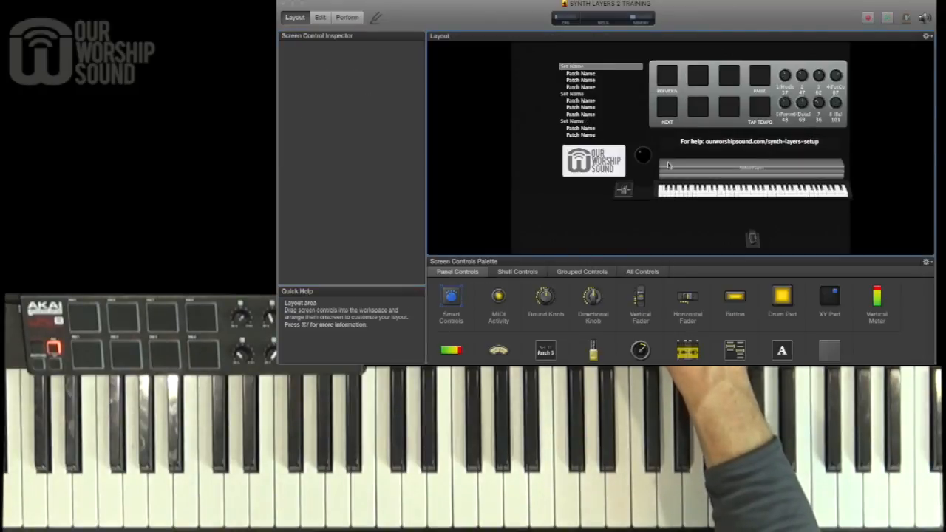
# Assign the AKAI hardware keyboard and drum pads to their matching on-screen controls.
pyautogui.click(751, 193)
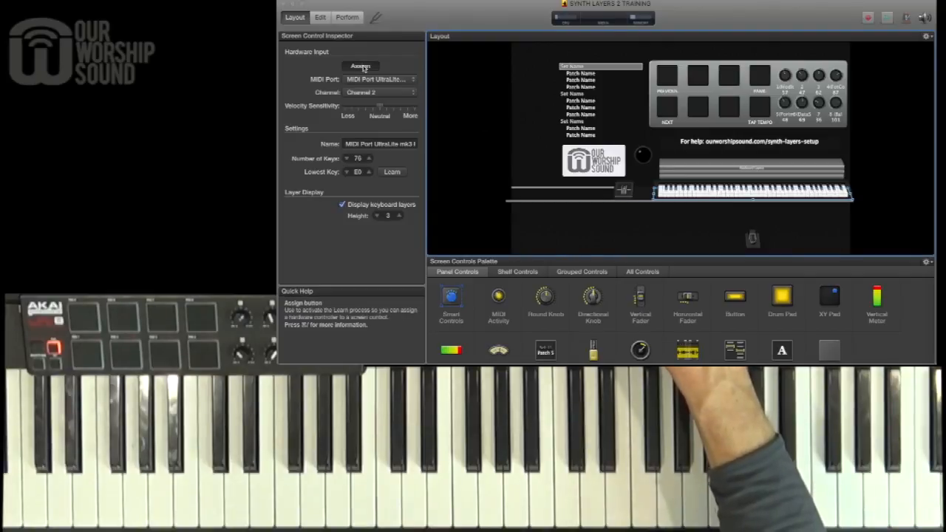
pyautogui.click(360, 66)
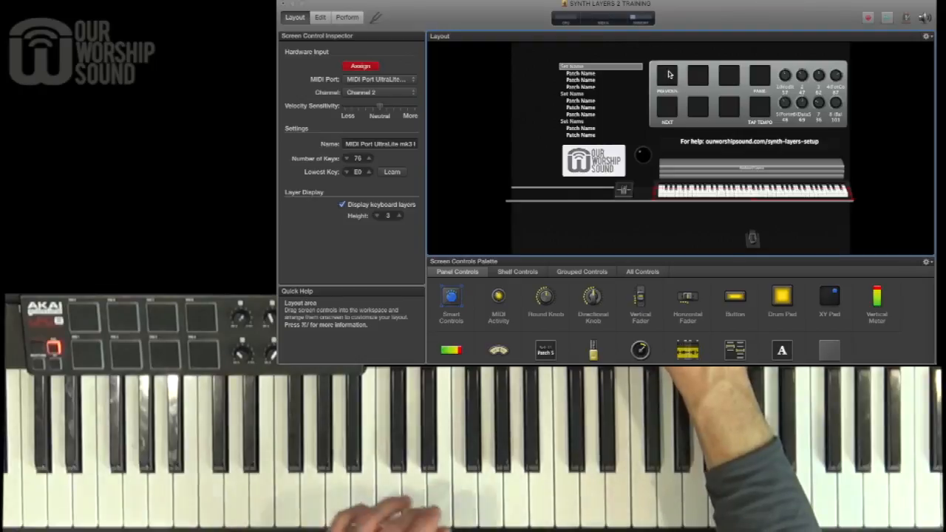
pyautogui.click(697, 81)
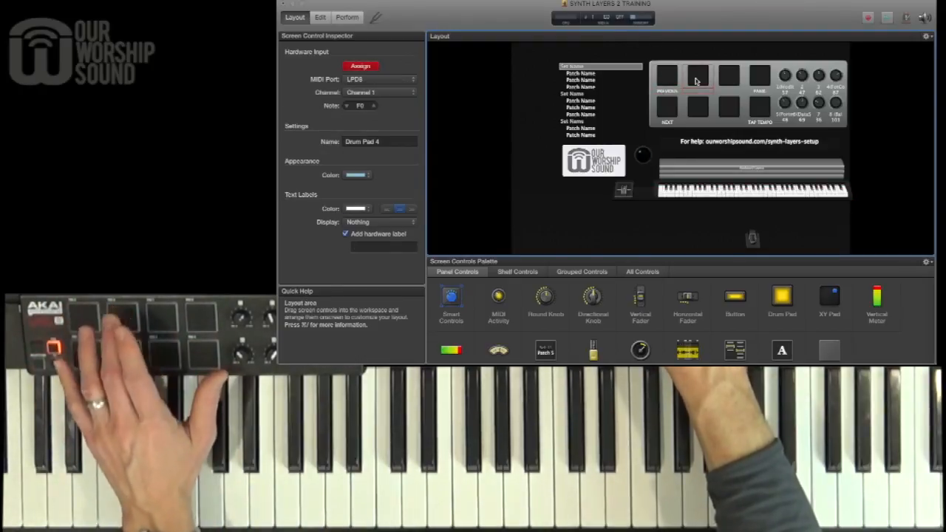
pyautogui.click(760, 111)
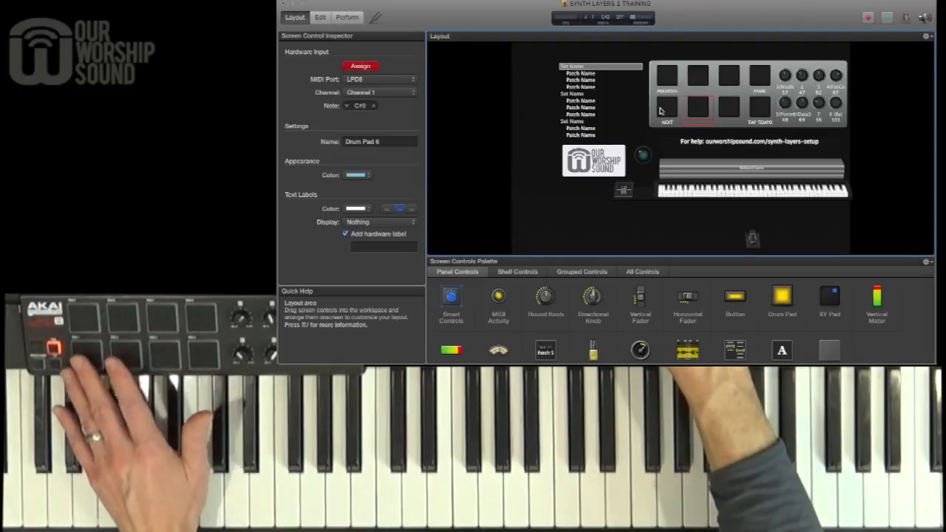
pyautogui.click(785, 75)
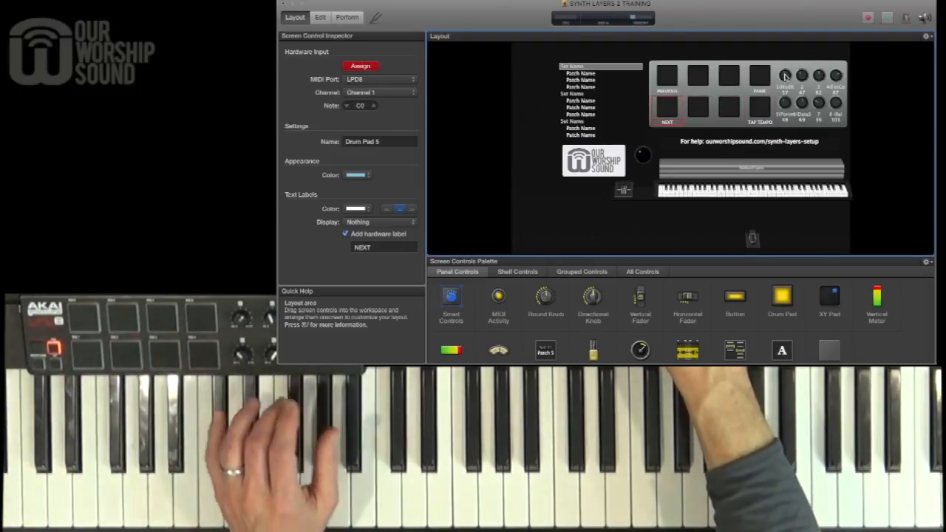
# Assign the AKAI knobs to the on-screen knob controls and save the concert.
pyautogui.click(784, 75)
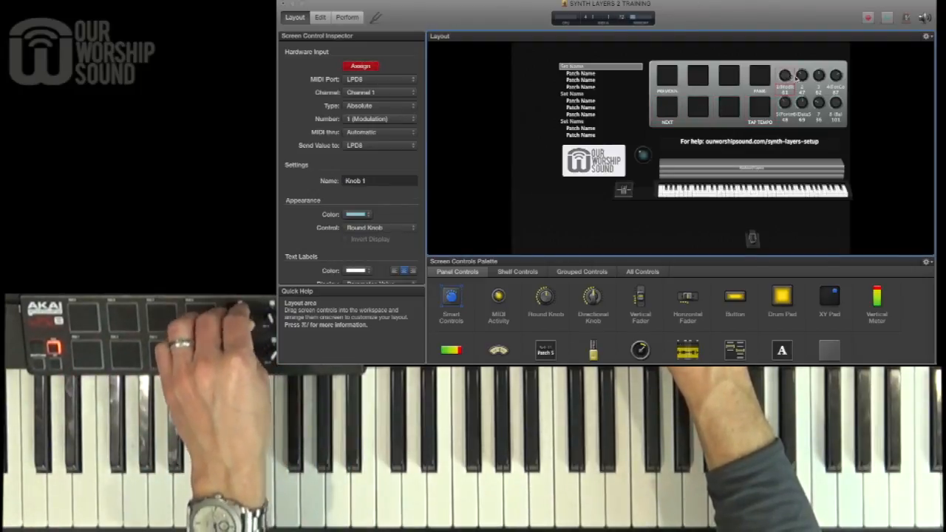
pyautogui.click(816, 77)
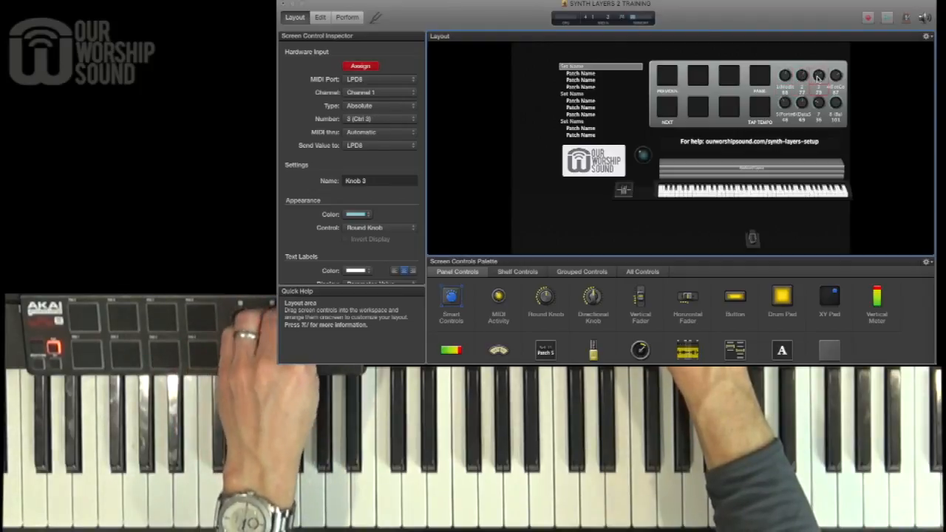
pyautogui.click(835, 104)
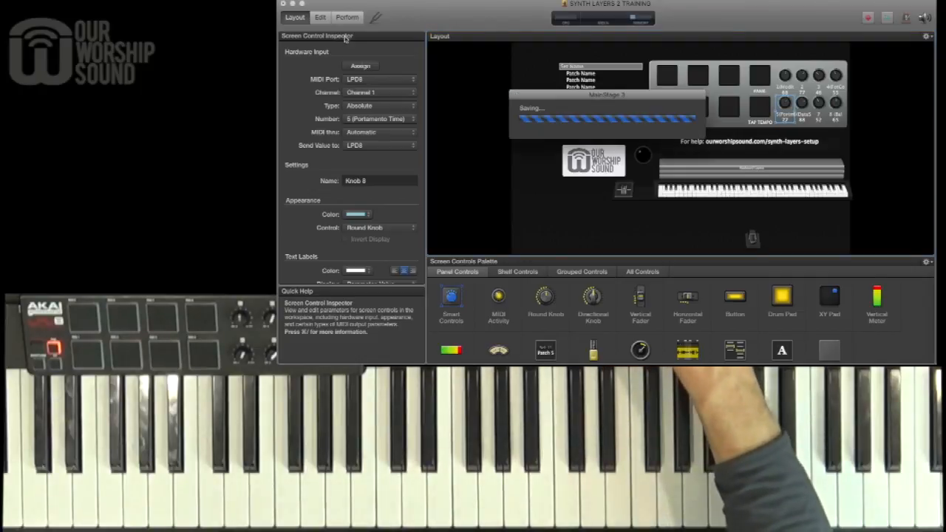
# Return to Edit mode and expand the Dark Pads set to audition its patches.
pyautogui.click(319, 17)
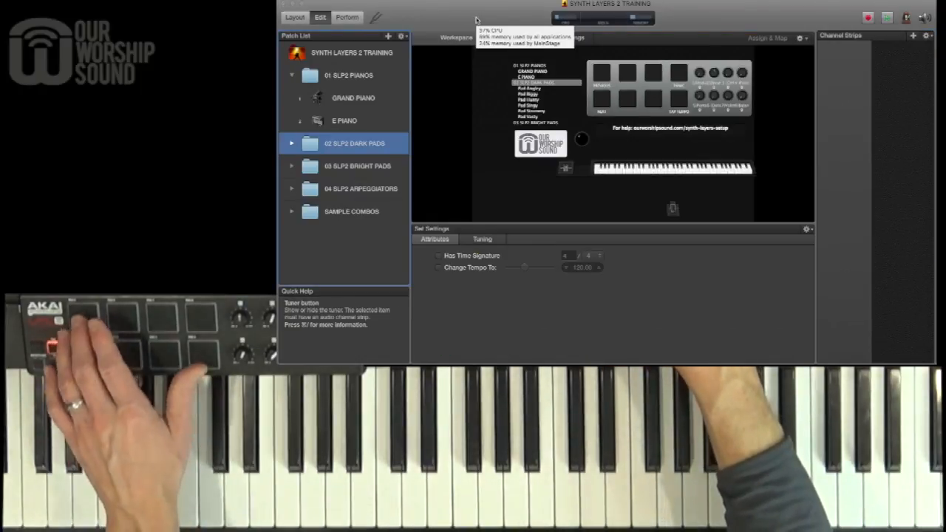
pyautogui.click(352, 97)
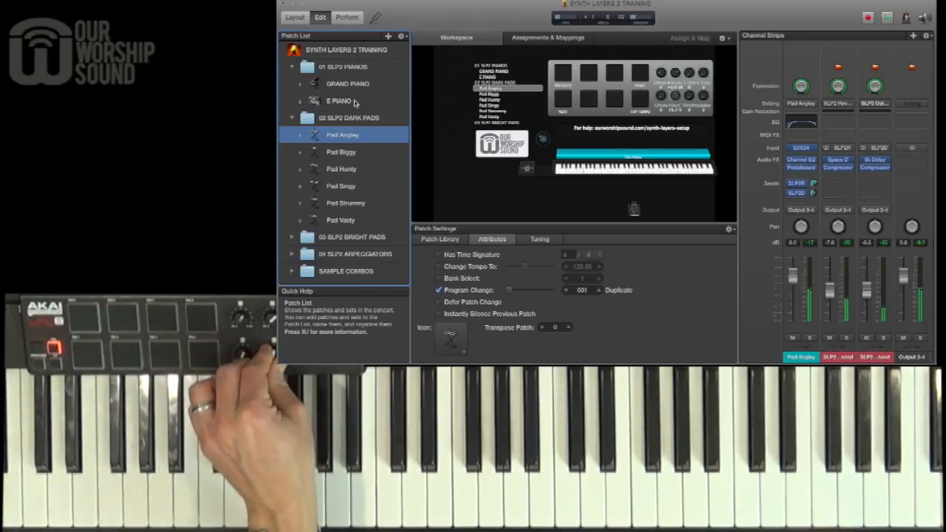
# Expand the Bright Pads and Arpeggiators sets and load patches from each, ending on Arp Drippy.
pyautogui.click(340, 169)
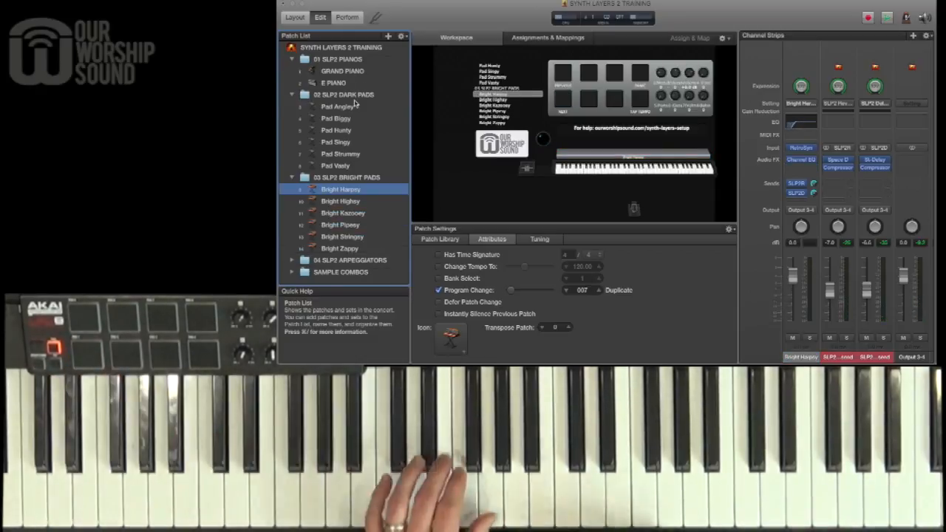
pyautogui.click(340, 201)
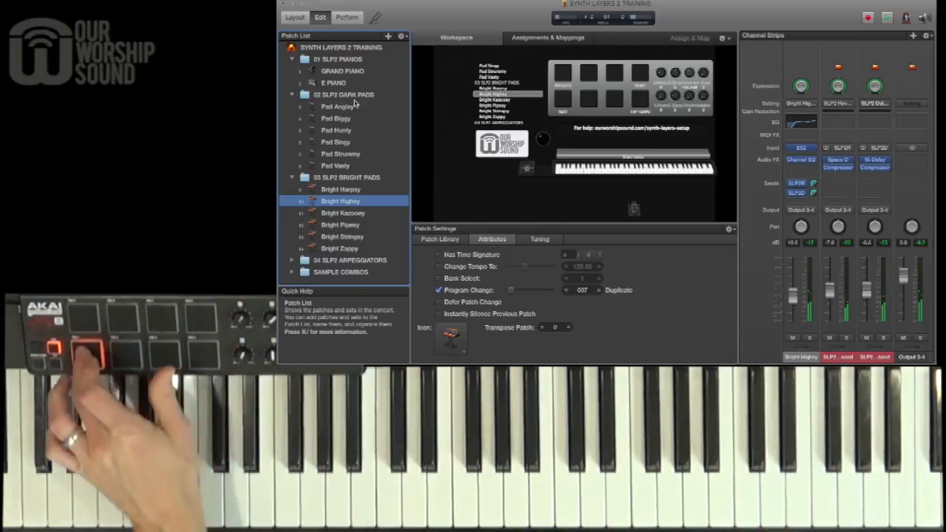
pyautogui.click(337, 263)
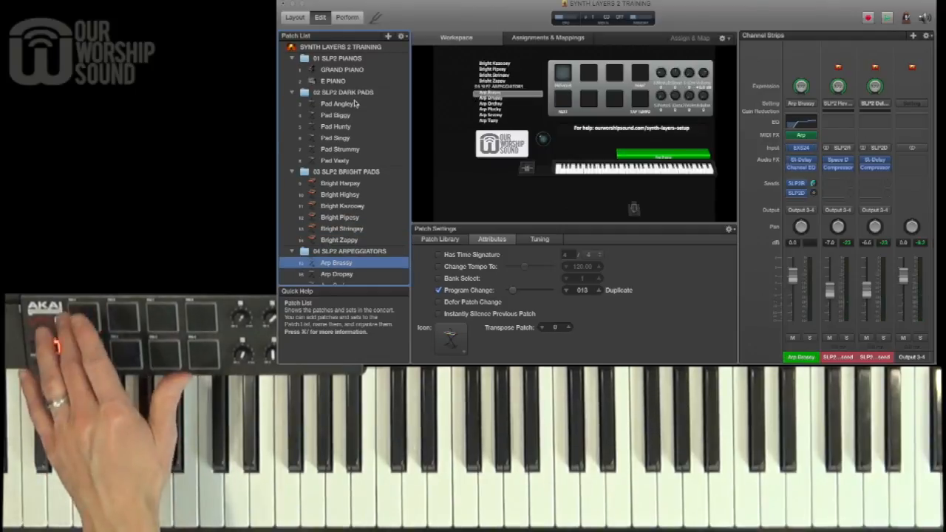
pyautogui.click(337, 274)
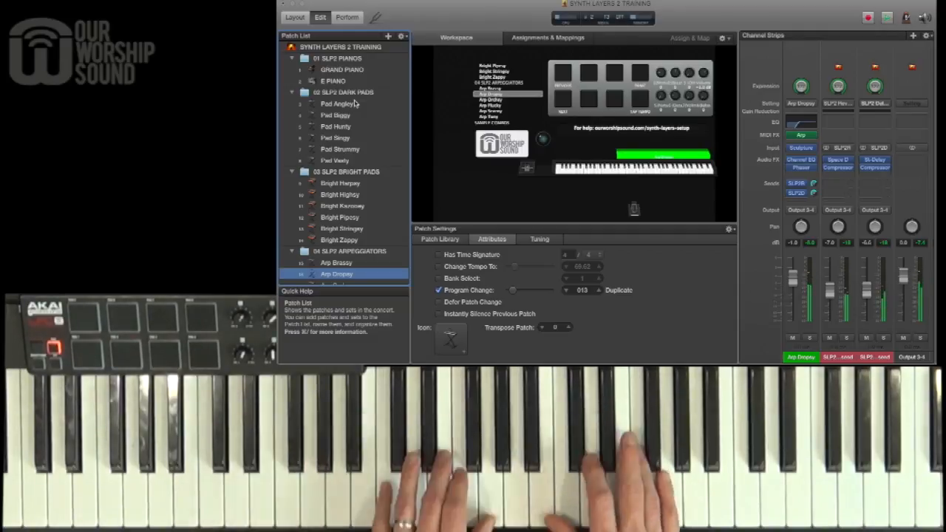
# Expand the Sample Combos set and load the SLP2 Combo 1 patch.
pyautogui.click(343, 222)
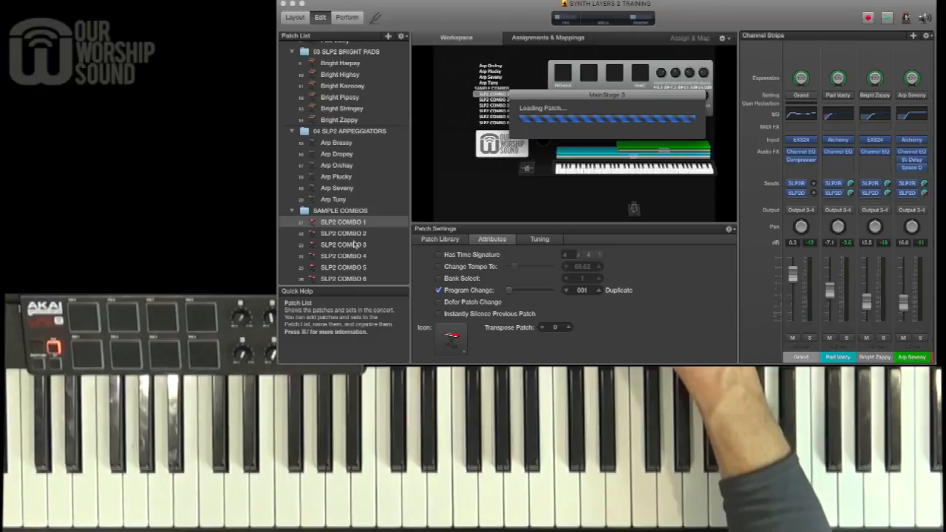
# Duplicate SLP2 COMBO 1, rename the copy AMAZING GRACE, and bring up the Patch List action menu.
pyautogui.click(343, 233)
pyautogui.write('AMAZING GRACE')
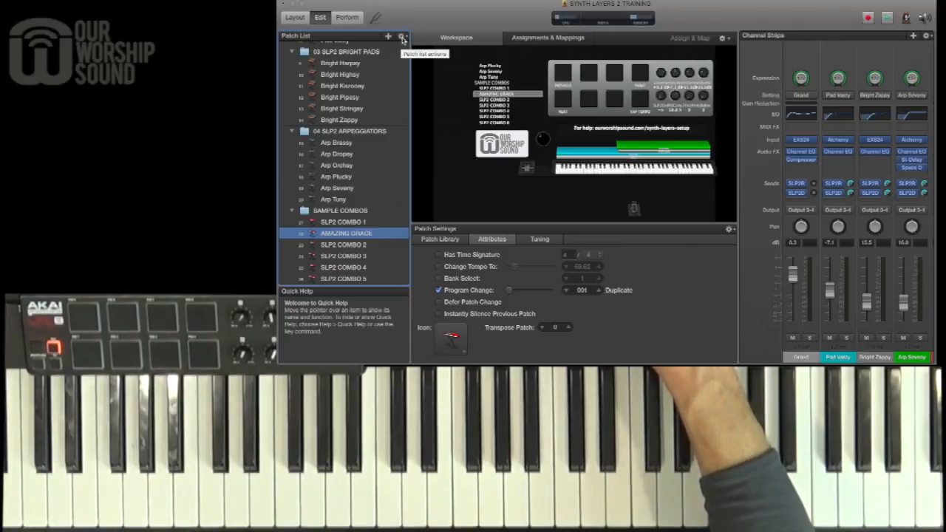
pyautogui.click(403, 37)
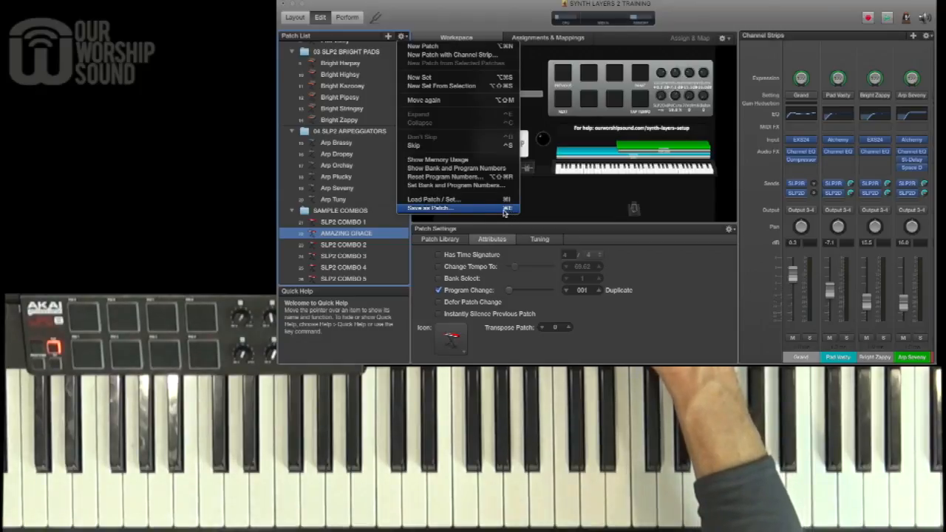
# Save AMAZING GRACE as a patch file into the PATCHES folder on the desktop.
pyautogui.click(429, 207)
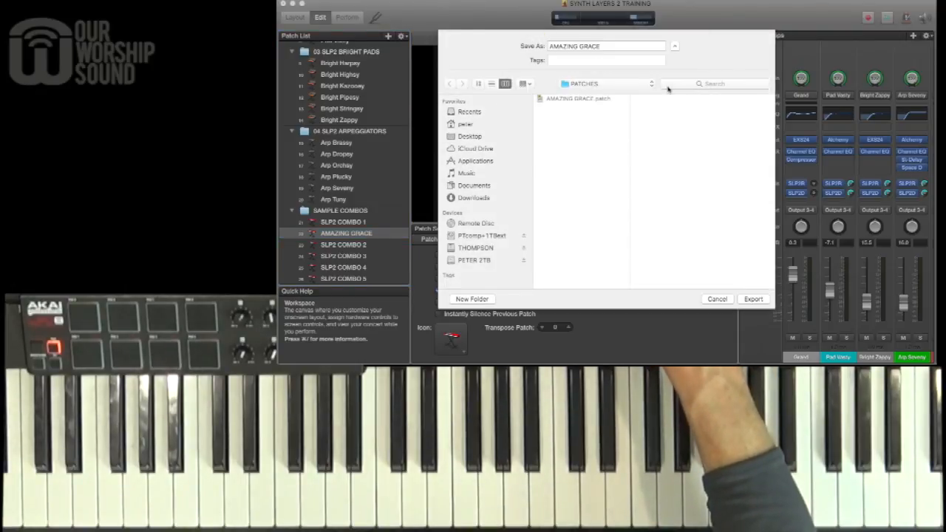
pyautogui.click(752, 298)
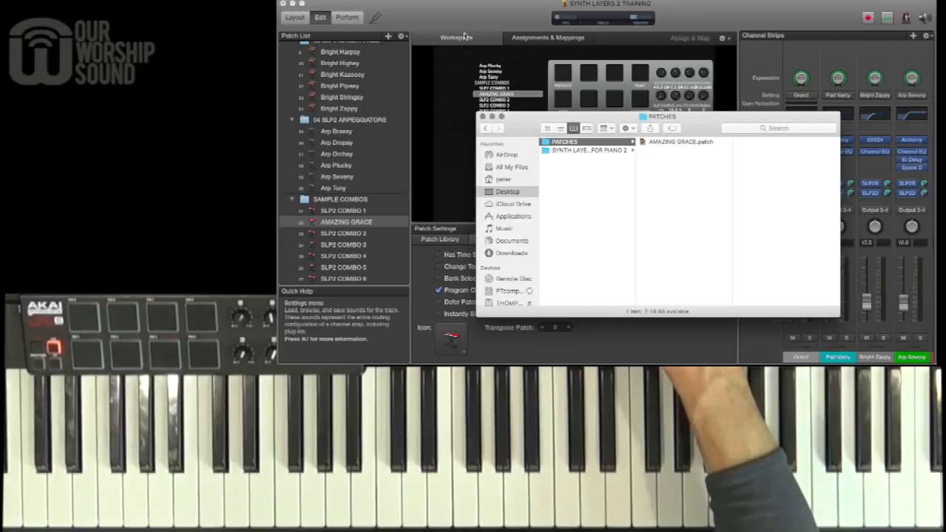
pyautogui.moveTo(671, 128)
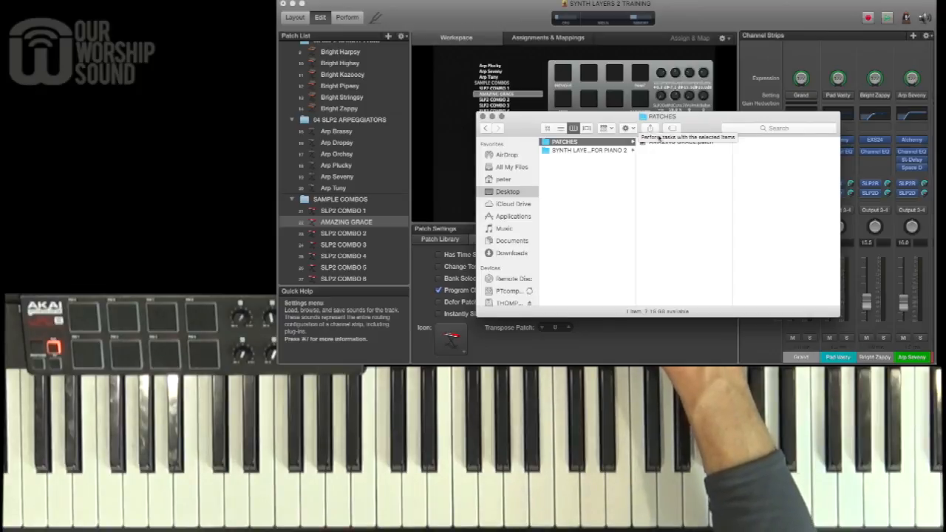
# Drag AMAZING GRACE.patch from Finder into the Sample Combos set and select the re-imported copy.
pyautogui.click(680, 142)
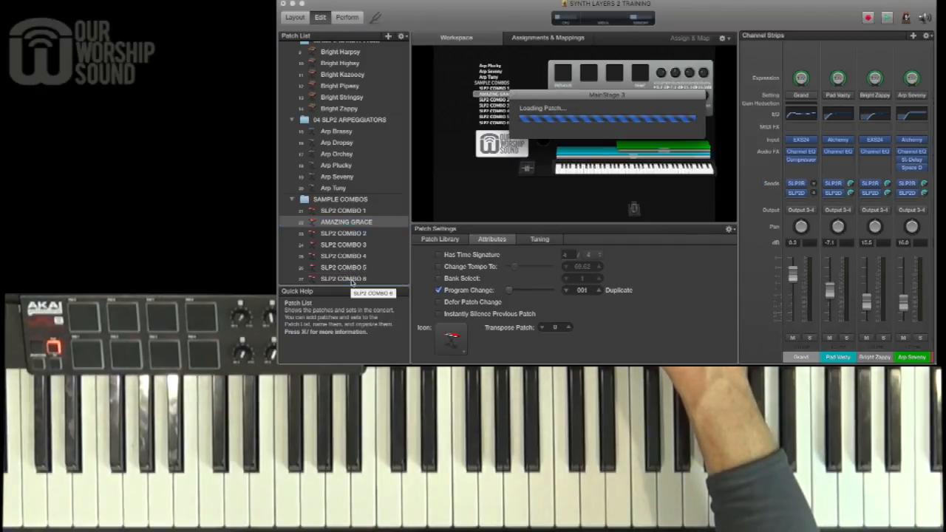
pyautogui.click(343, 278)
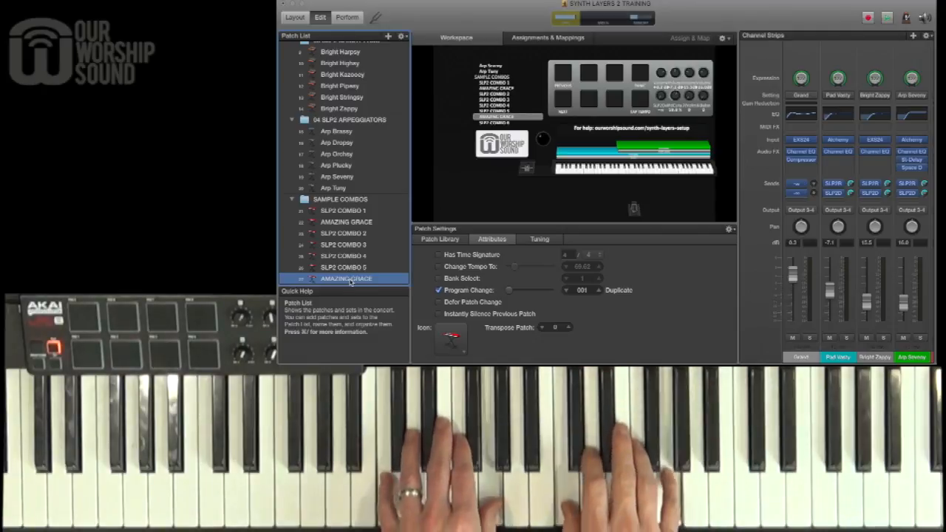